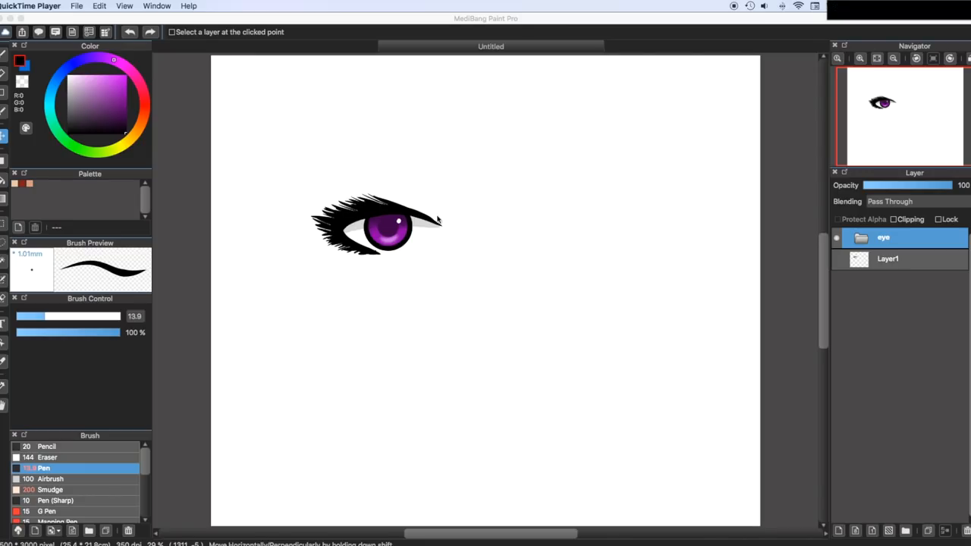
pyautogui.moveTo(437, 191)
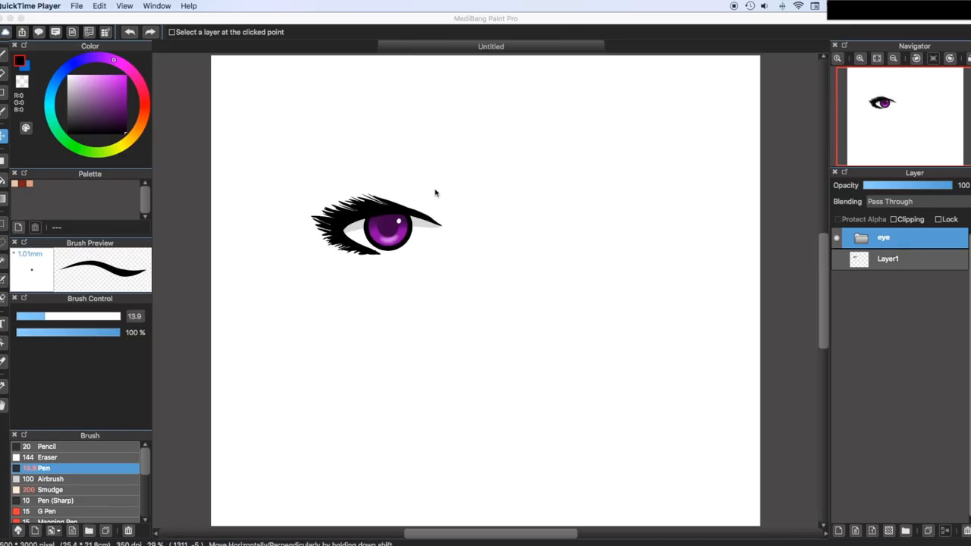
pyautogui.moveTo(352, 92)
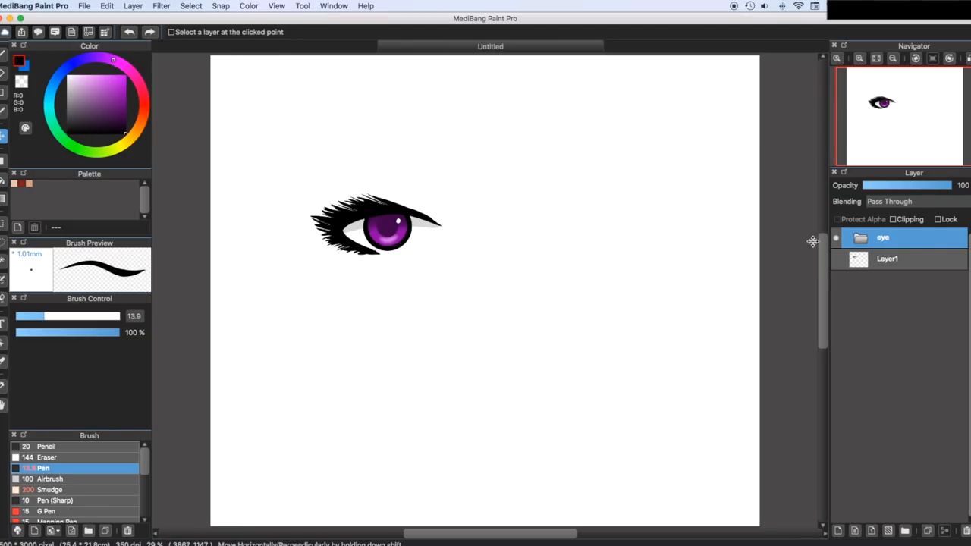
# Add a new empty layer above the eye group after peeking inside the group
pyautogui.click(106, 6)
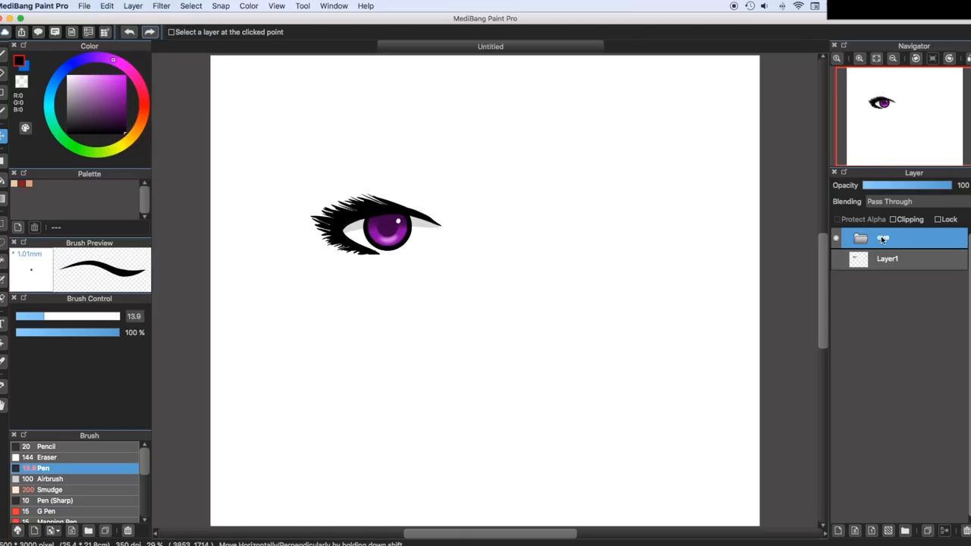
pyautogui.click(860, 238)
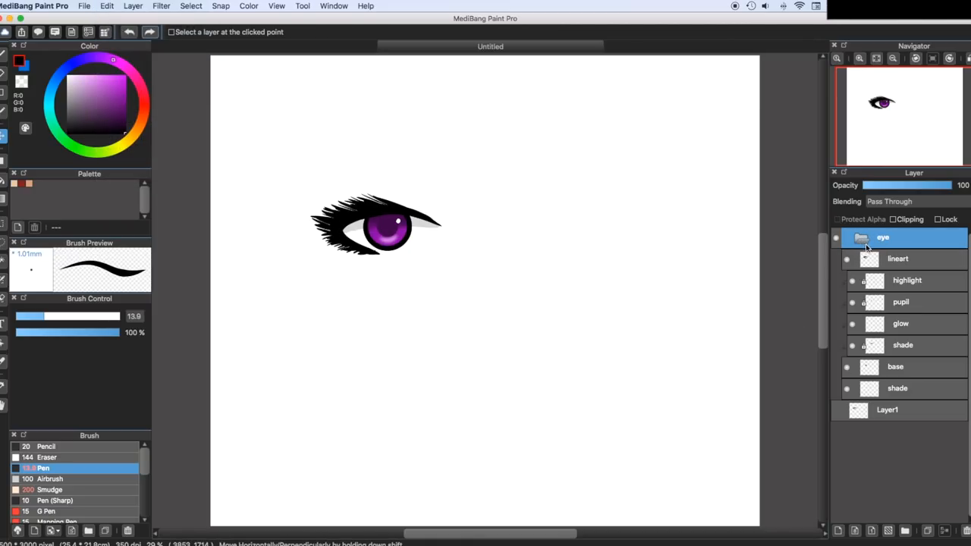
pyautogui.click(862, 237)
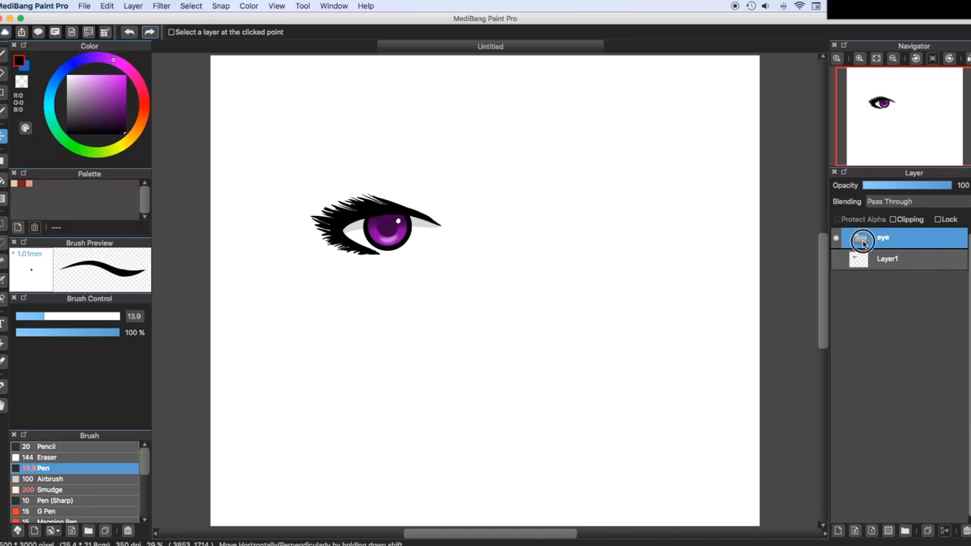
pyautogui.click(107, 6)
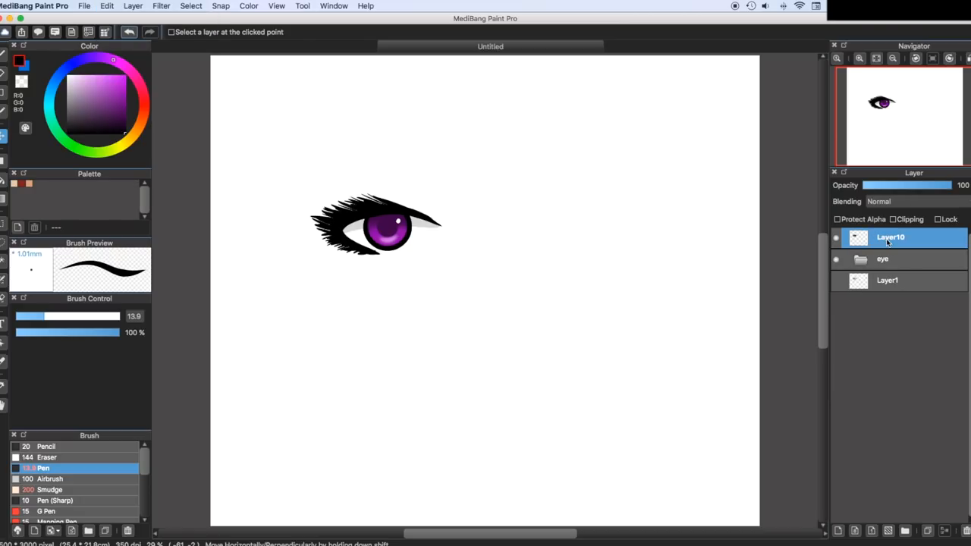
# Rename the new layer to 'right eye' in its properties
pyautogui.doubleClick(889, 236)
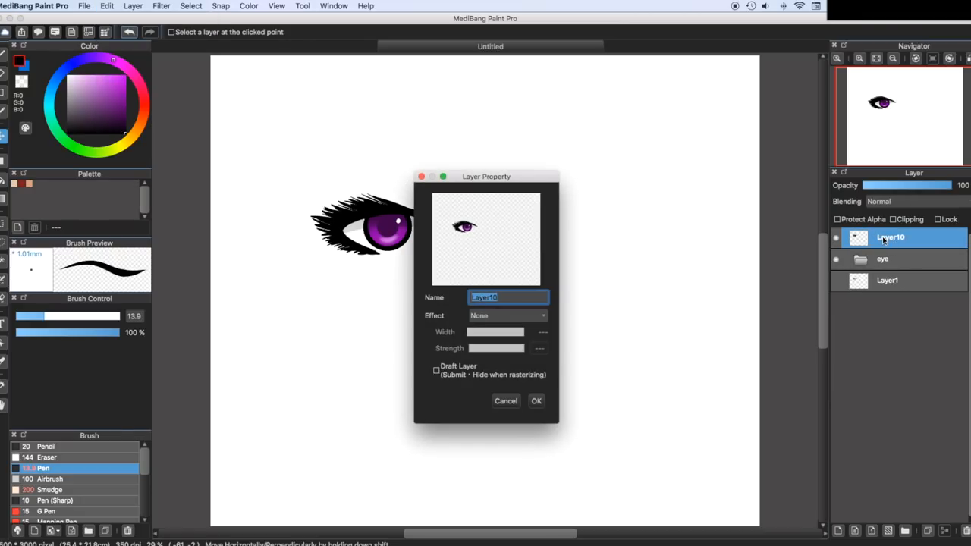
pyautogui.press('delete')
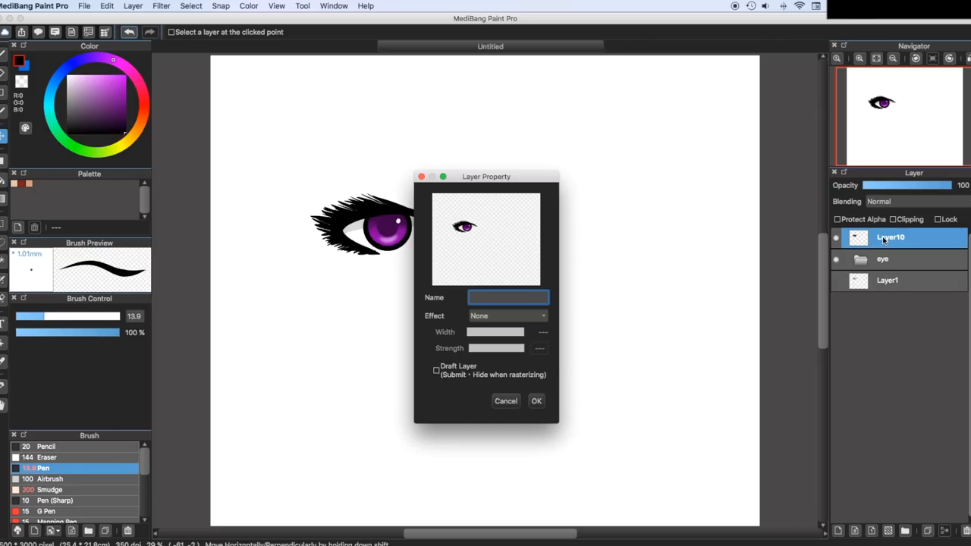
pyautogui.write('right e')
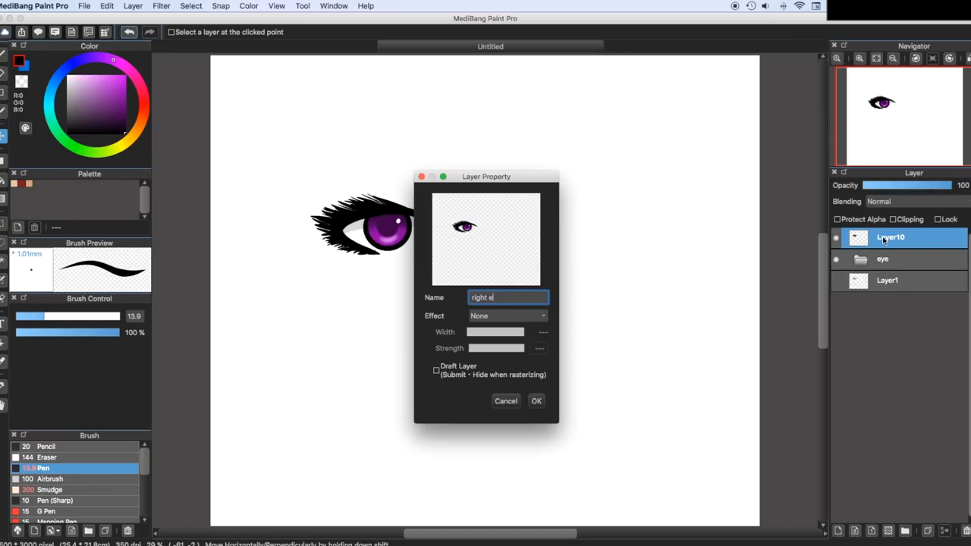
pyautogui.click(537, 400)
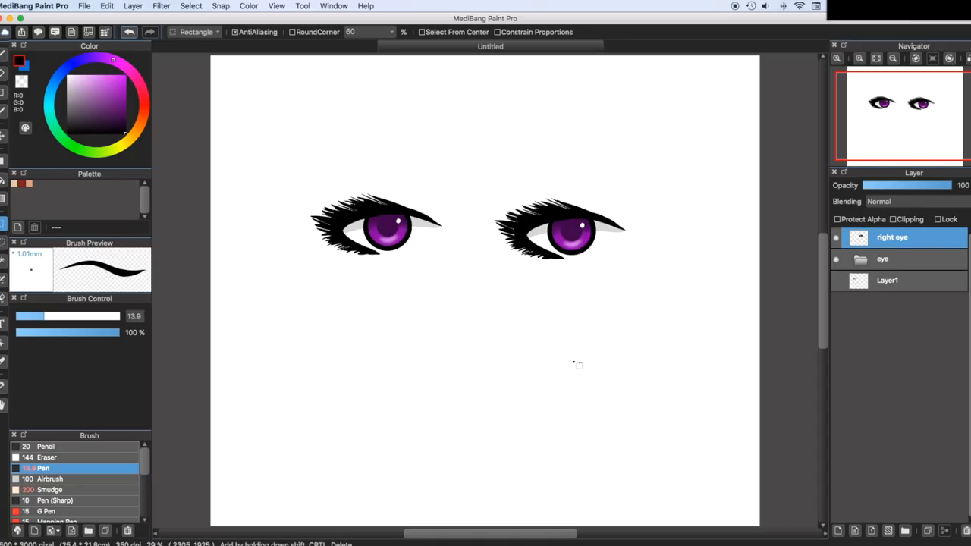
pyautogui.moveTo(573, 360)
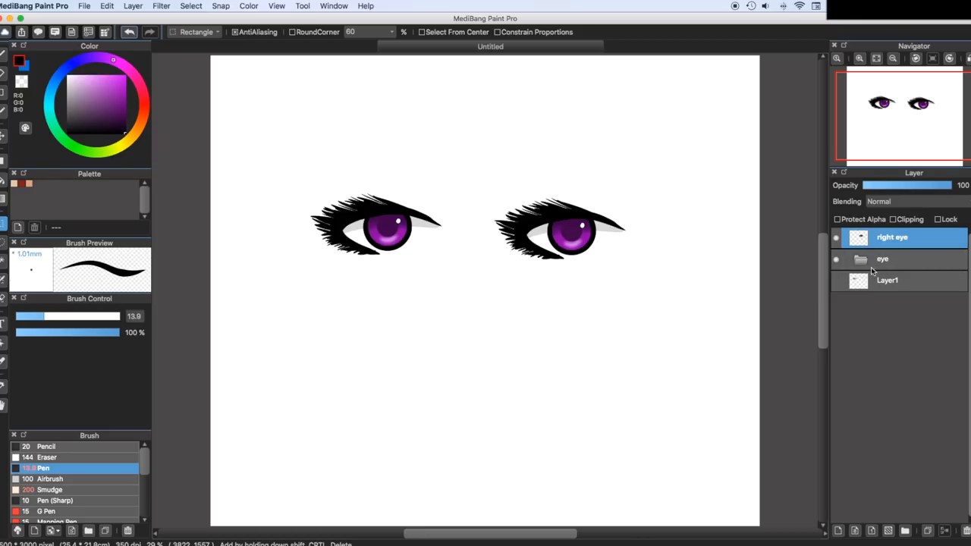
# Add a new layer inside the original eye group
pyautogui.click(882, 258)
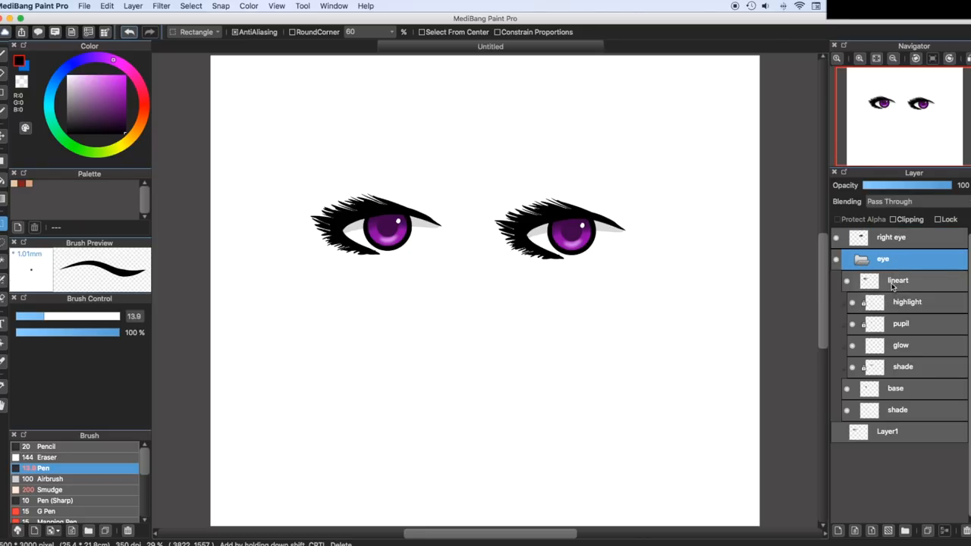
pyautogui.click(898, 279)
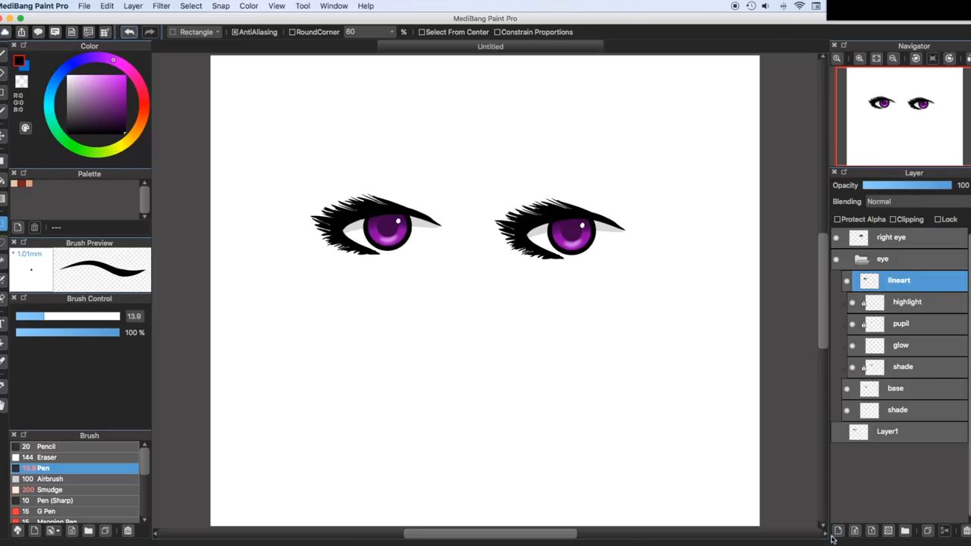
pyautogui.click(837, 531)
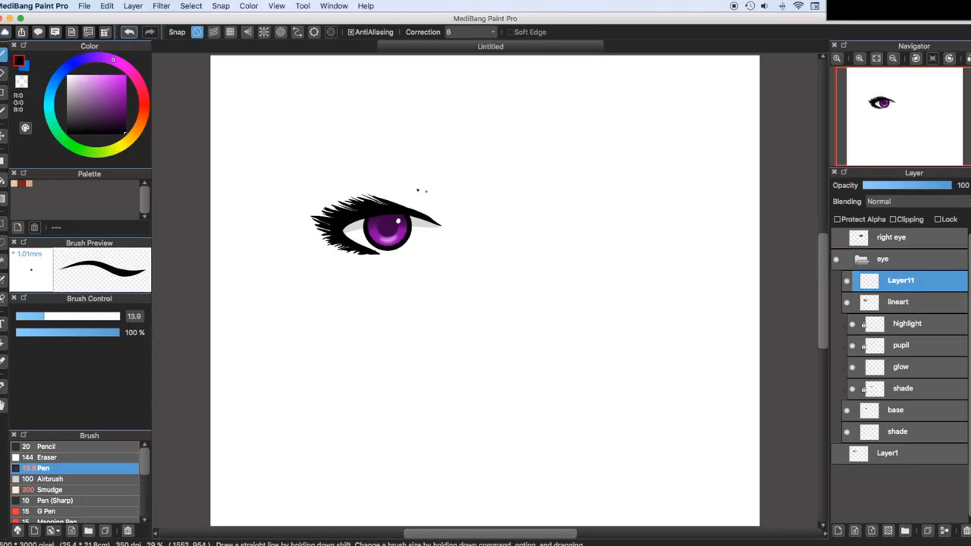
# Draw a short vertical nose stroke with a small hook below right of the eye
pyautogui.moveTo(482, 246); pyautogui.dragTo(452, 321)
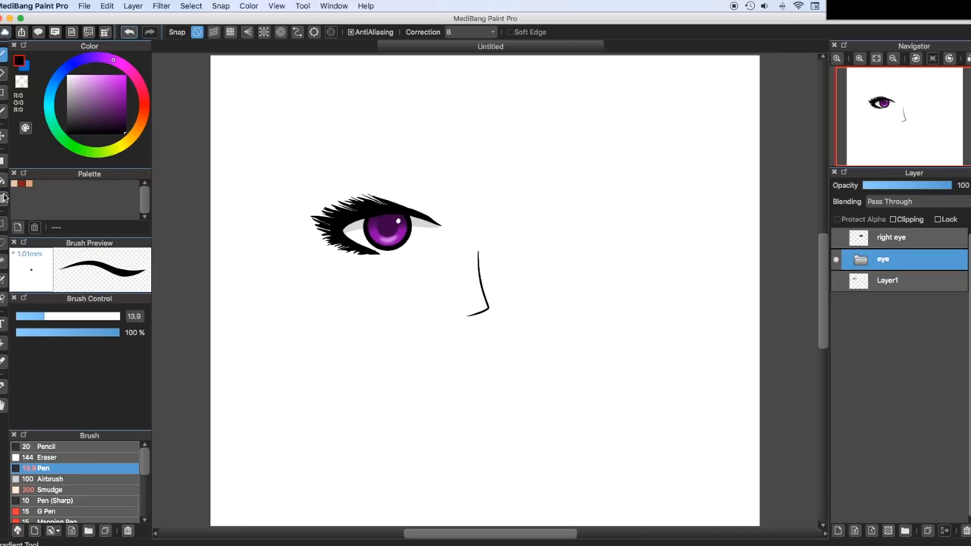
pyautogui.moveTo(282, 182); pyautogui.dragTo(458, 275)
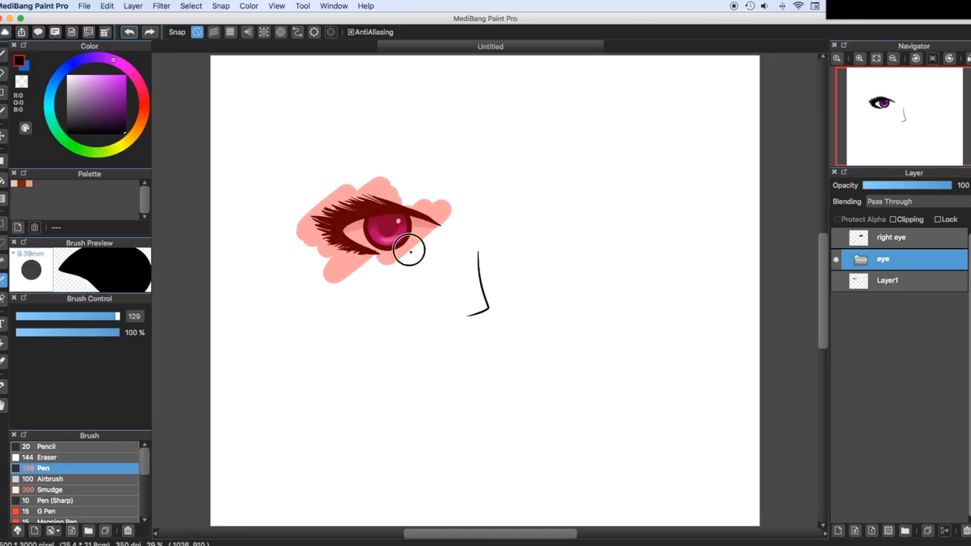
pyautogui.moveTo(409, 250); pyautogui.dragTo(364, 241)
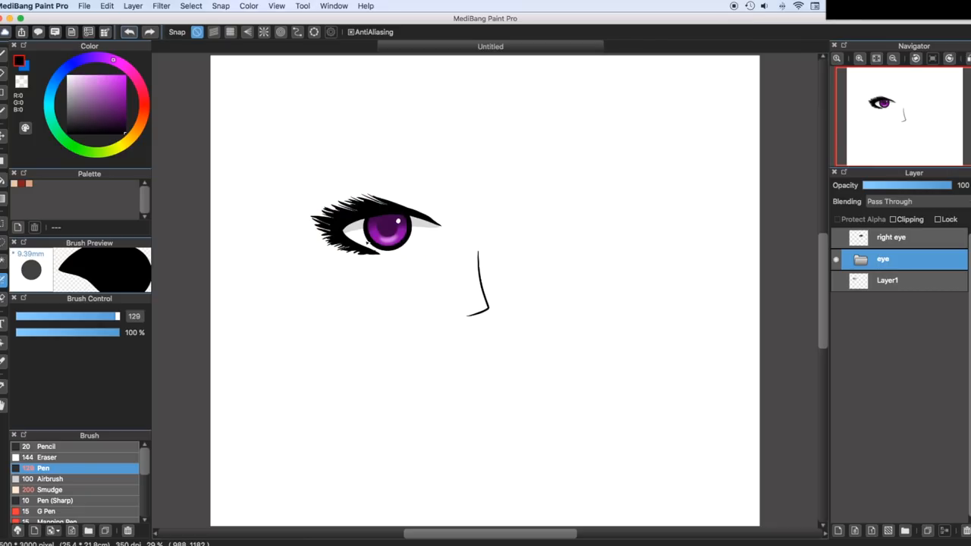
# Show the right eye copy and move it right, level with the left eye
pyautogui.click(861, 258)
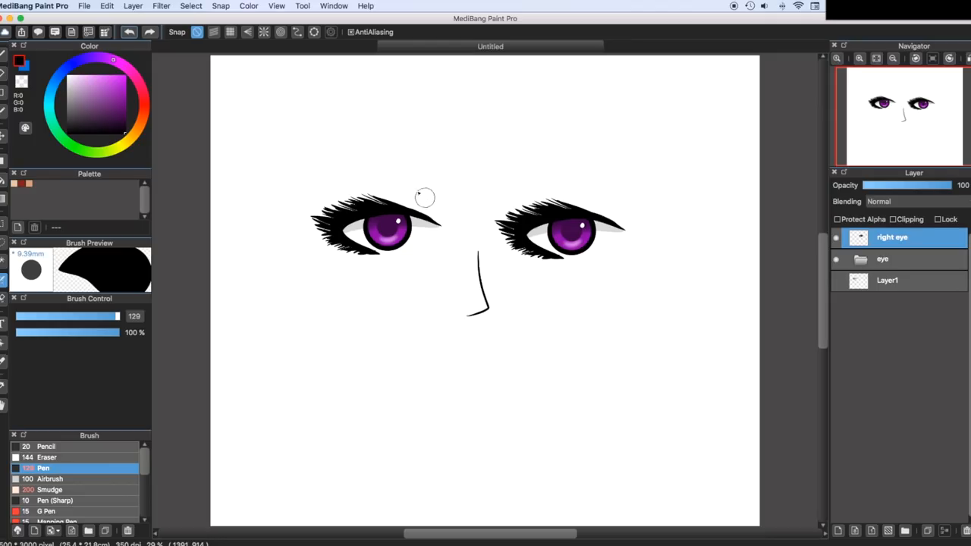
pyautogui.moveTo(227, 64)
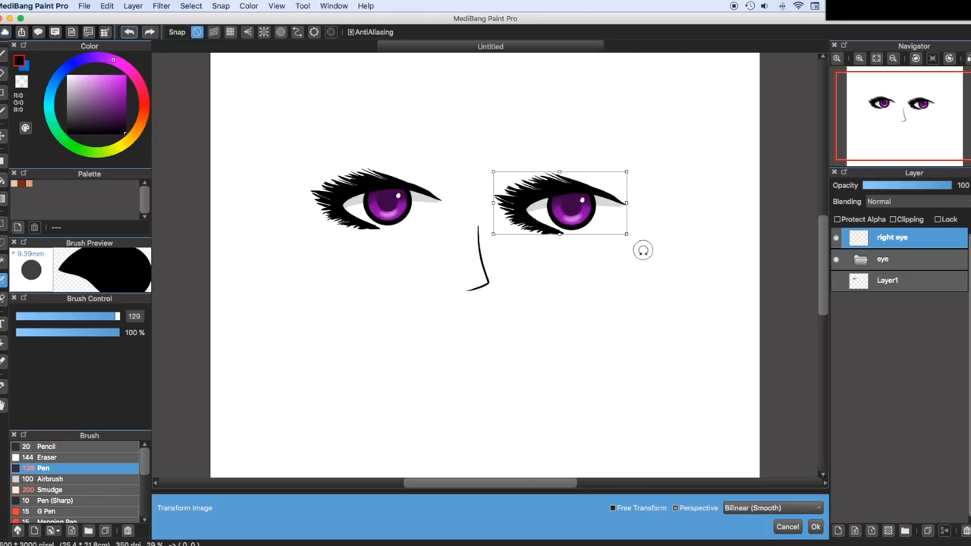
pyautogui.moveTo(629, 246)
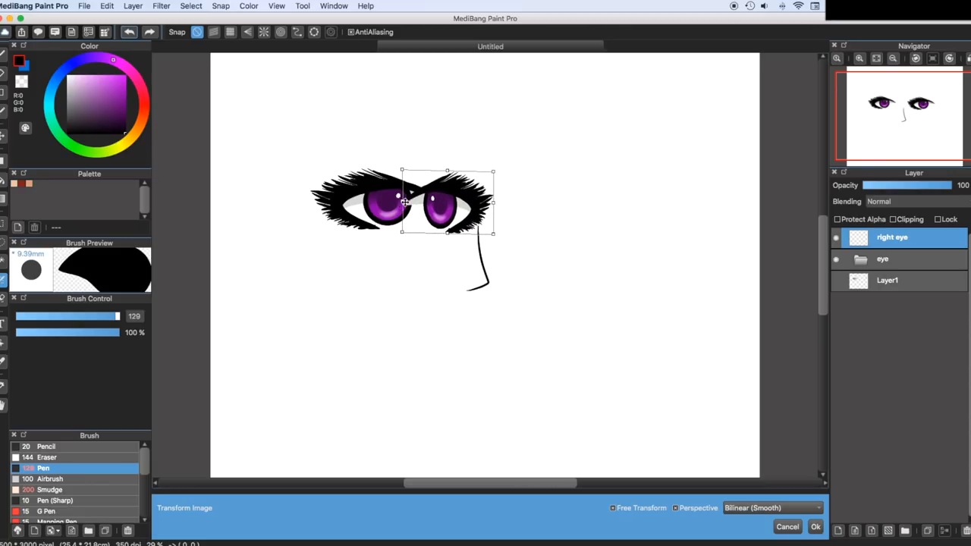
pyautogui.moveTo(448, 197); pyautogui.dragTo(574, 197)
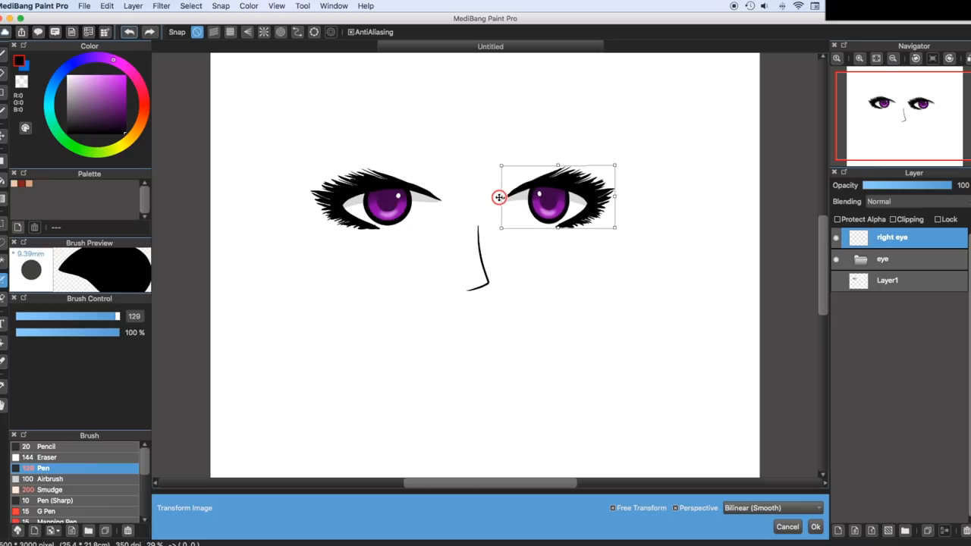
pyautogui.moveTo(499, 197); pyautogui.dragTo(567, 204)
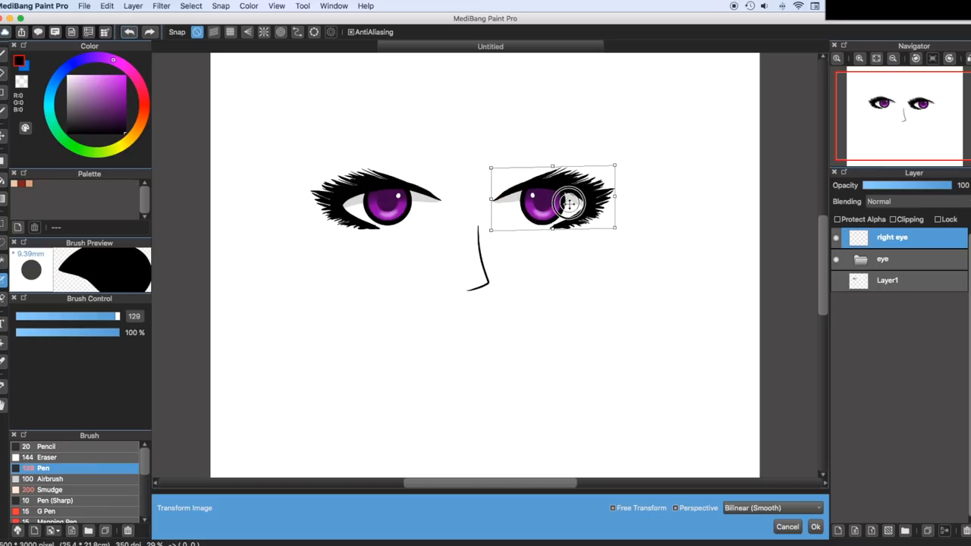
pyautogui.moveTo(552, 197); pyautogui.dragTo(567, 195)
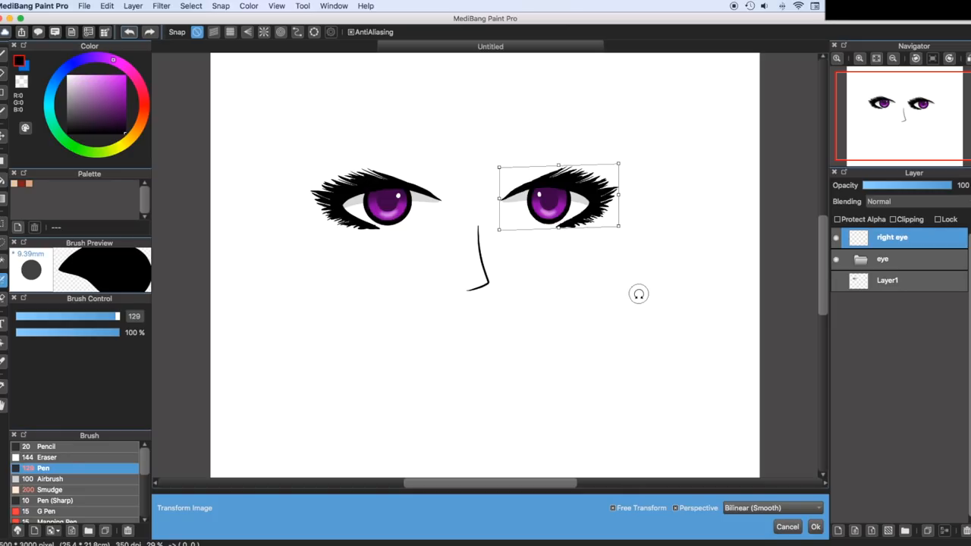
pyautogui.moveTo(625, 285)
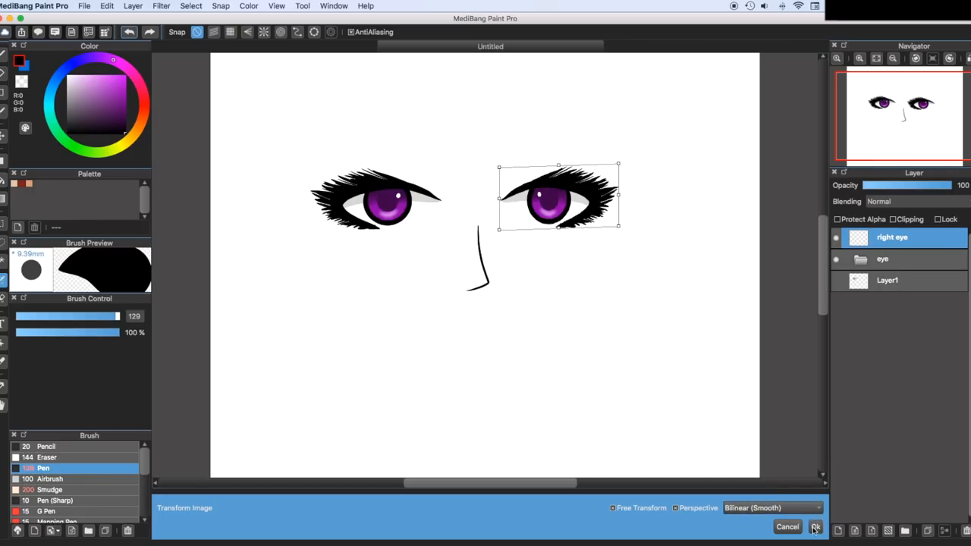
# Try Nearest Neighbor and Bicubic resampling, settle on Bilinear (Smooth), and apply the transform
pyautogui.click(771, 506)
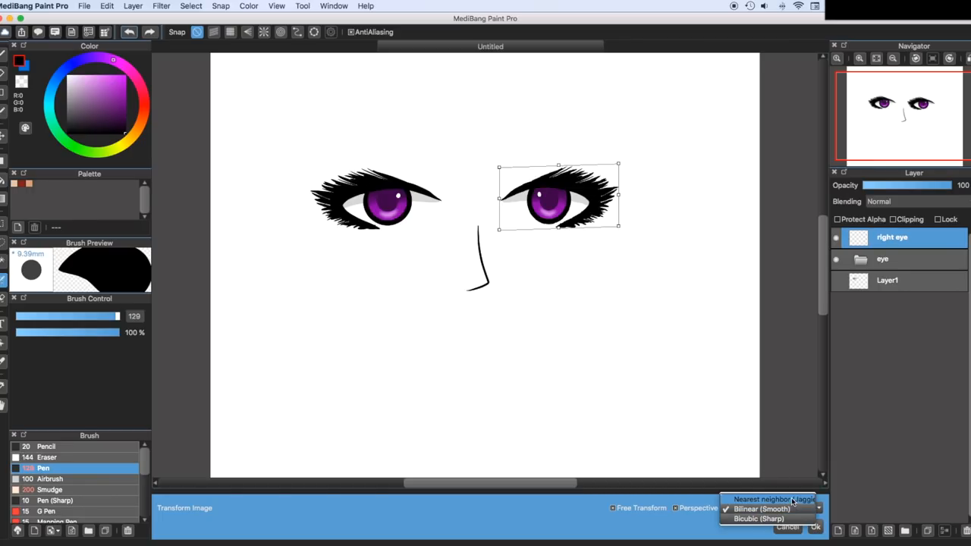
pyautogui.click(761, 499)
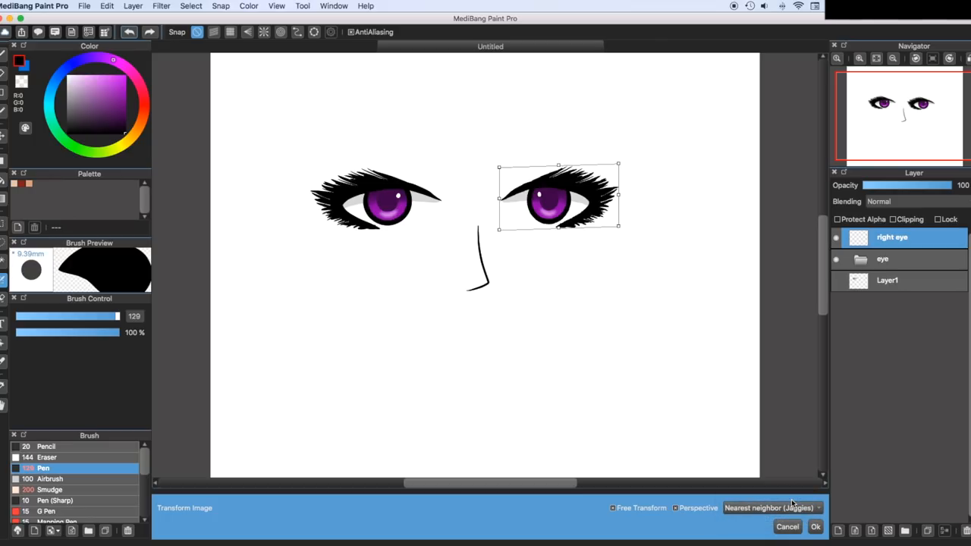
pyautogui.click(771, 507)
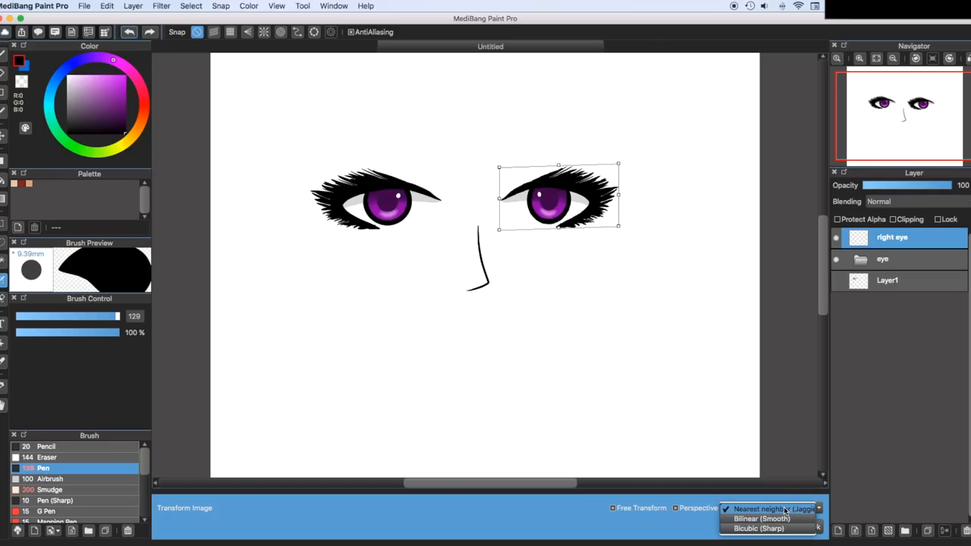
pyautogui.click(758, 528)
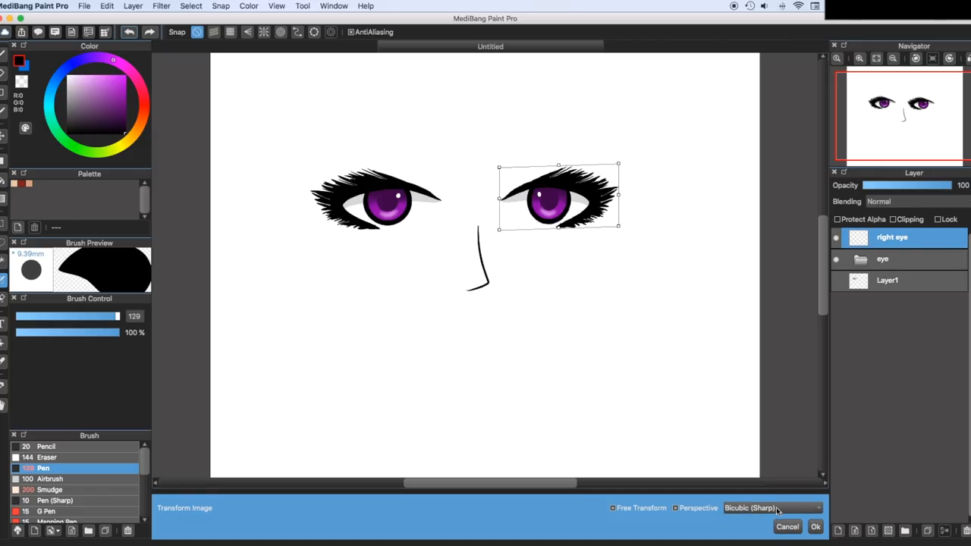
pyautogui.click(771, 507)
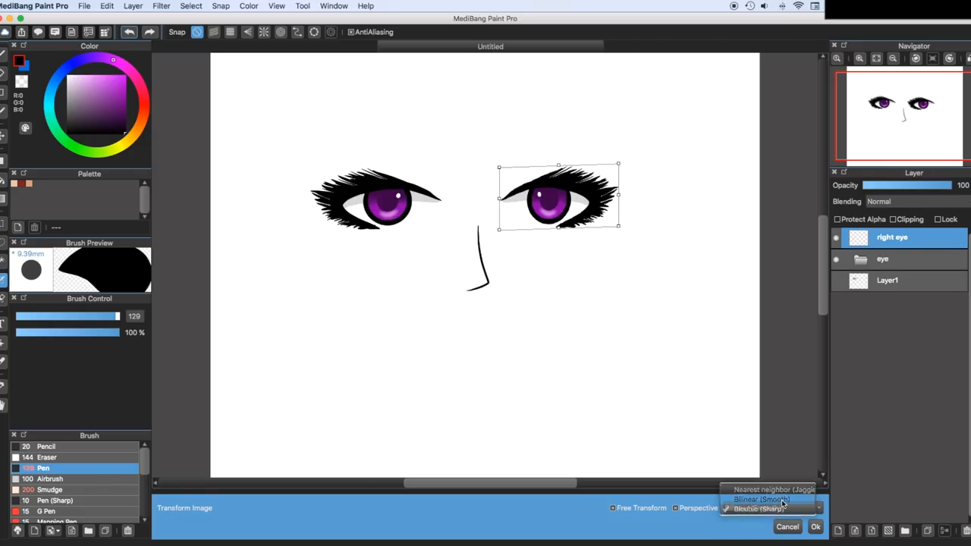
pyautogui.click(762, 499)
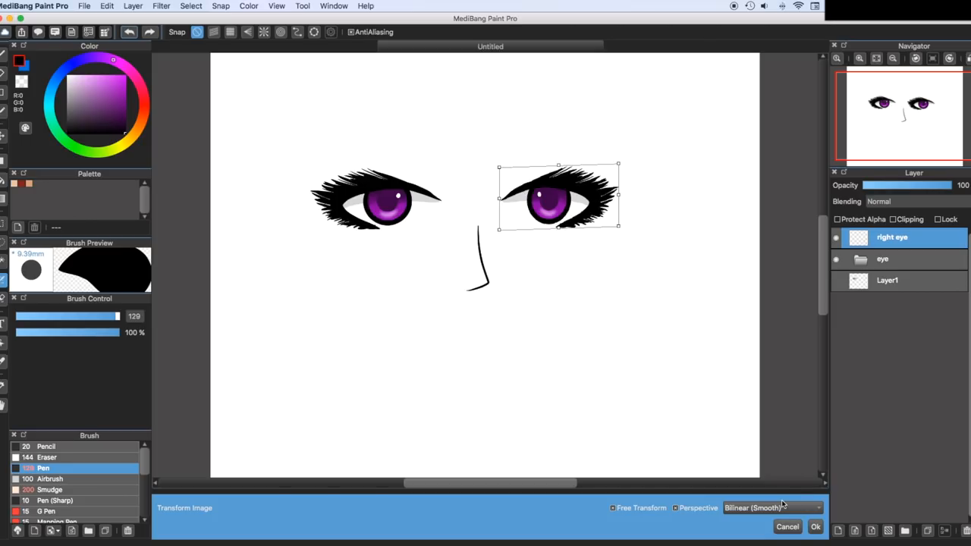
pyautogui.click(816, 526)
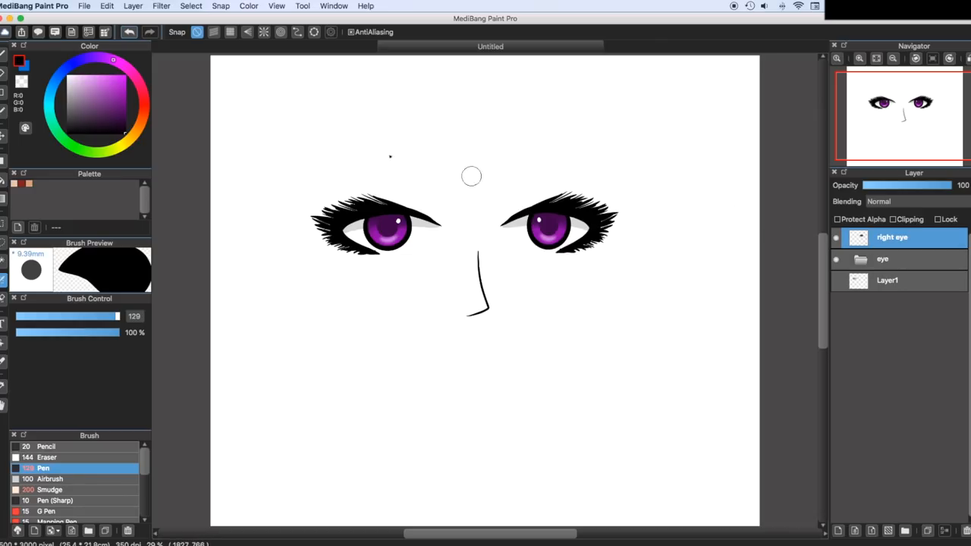
# Confirm the transform and bring up the Select menu for transforming again
pyautogui.click(106, 6)
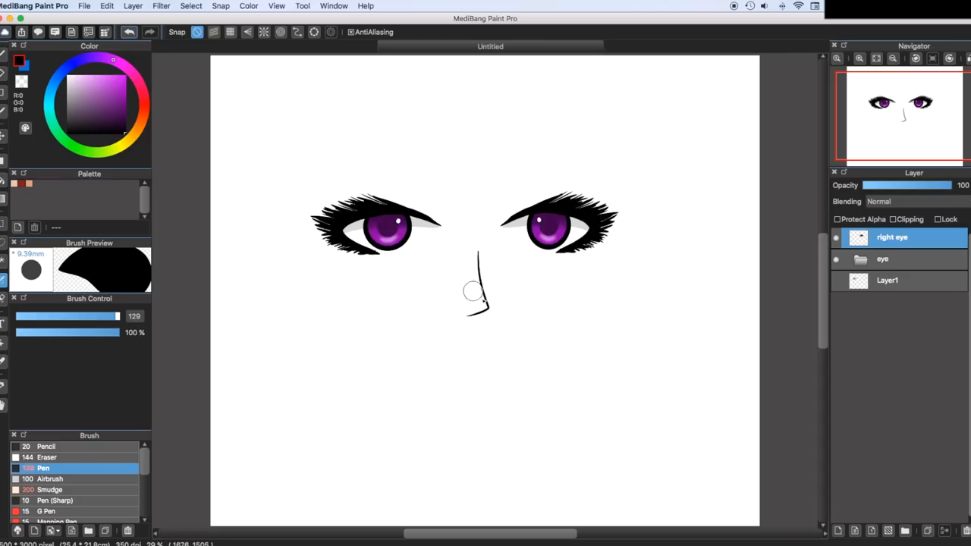
pyautogui.moveTo(436, 242)
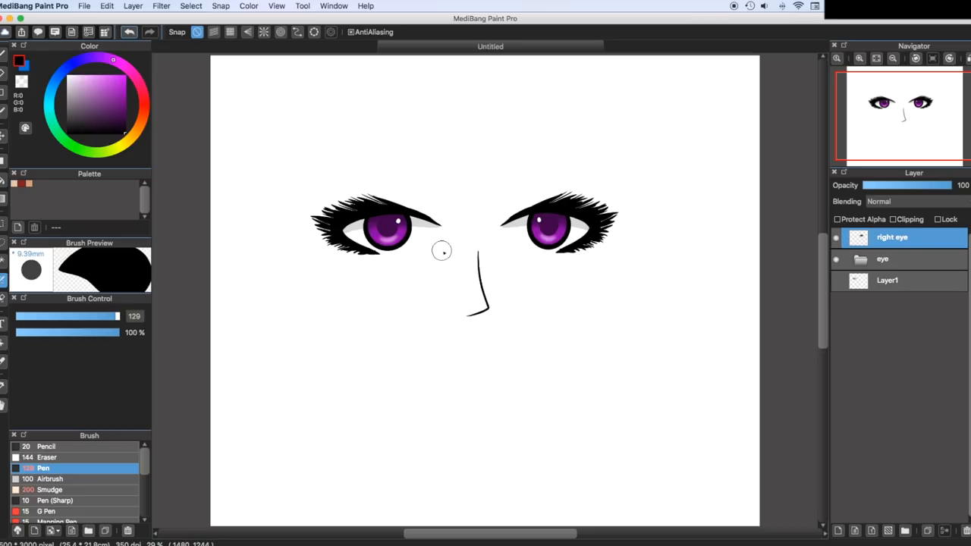
pyautogui.moveTo(438, 255)
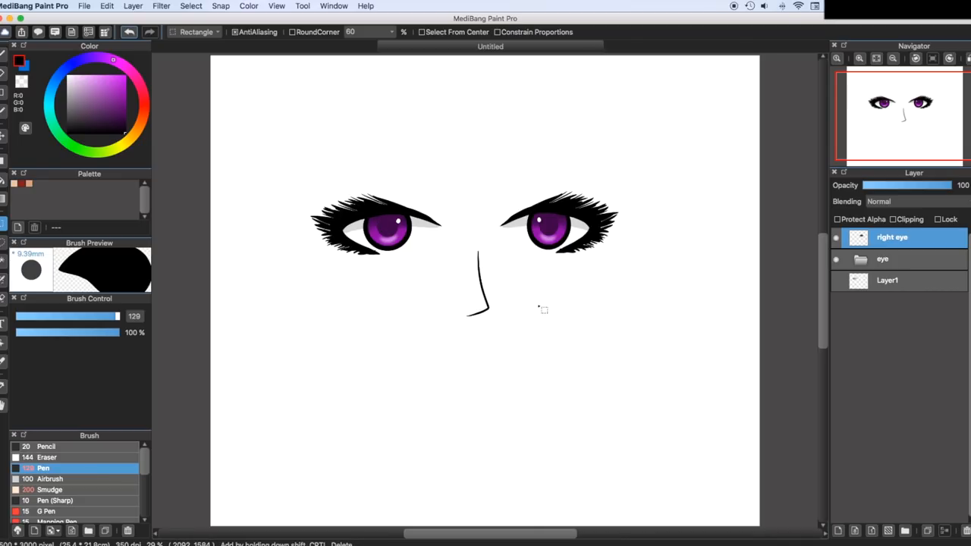
pyautogui.click(191, 6)
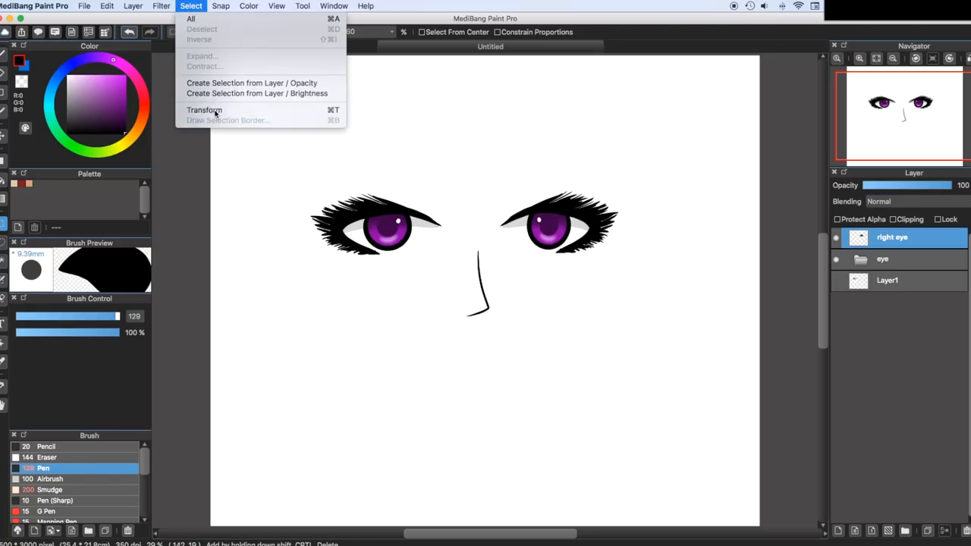
# Transform the right eye: tilt and squash it, move it lower, then back beside the left eye
pyautogui.click(203, 109)
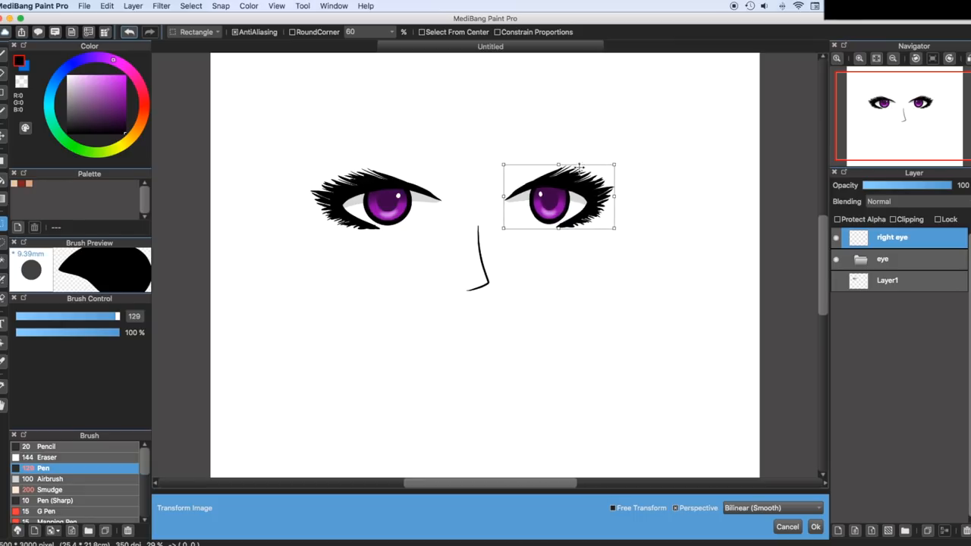
pyautogui.moveTo(558, 165); pyautogui.dragTo(558, 179)
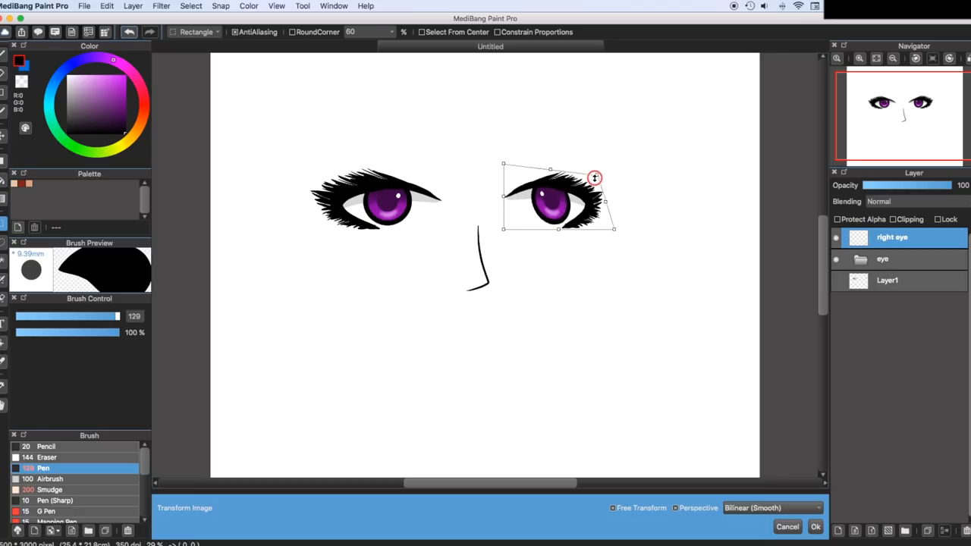
pyautogui.moveTo(594, 179); pyautogui.dragTo(592, 191)
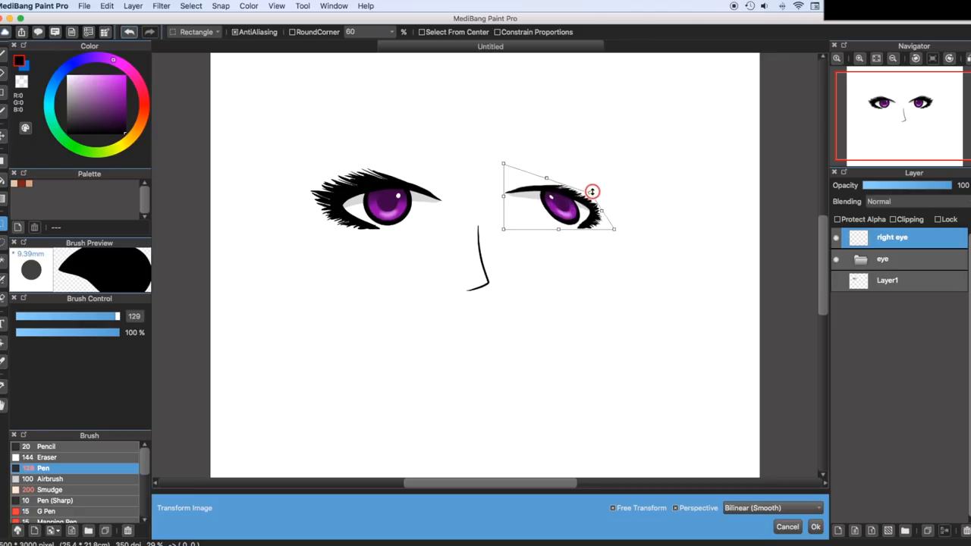
pyautogui.moveTo(591, 191); pyautogui.dragTo(614, 161)
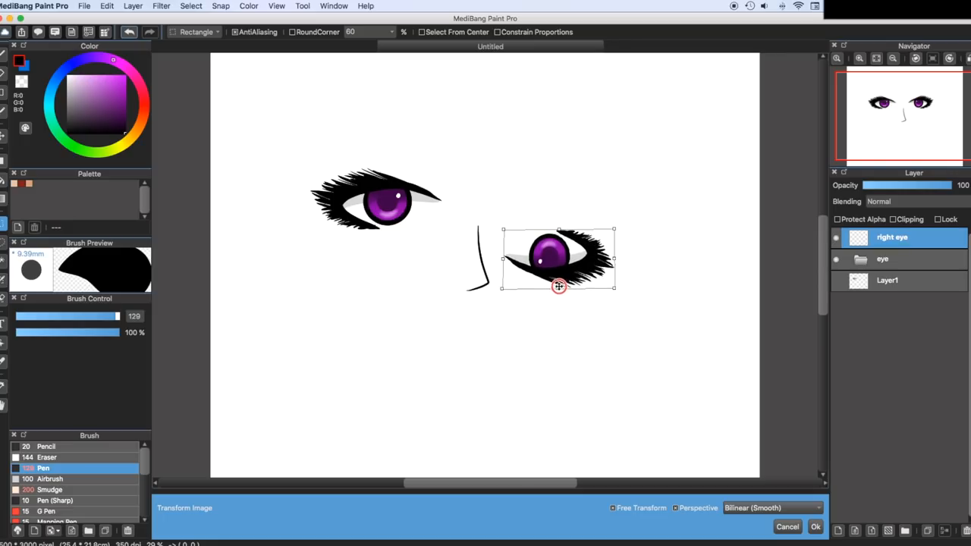
pyautogui.moveTo(558, 285); pyautogui.dragTo(559, 176)
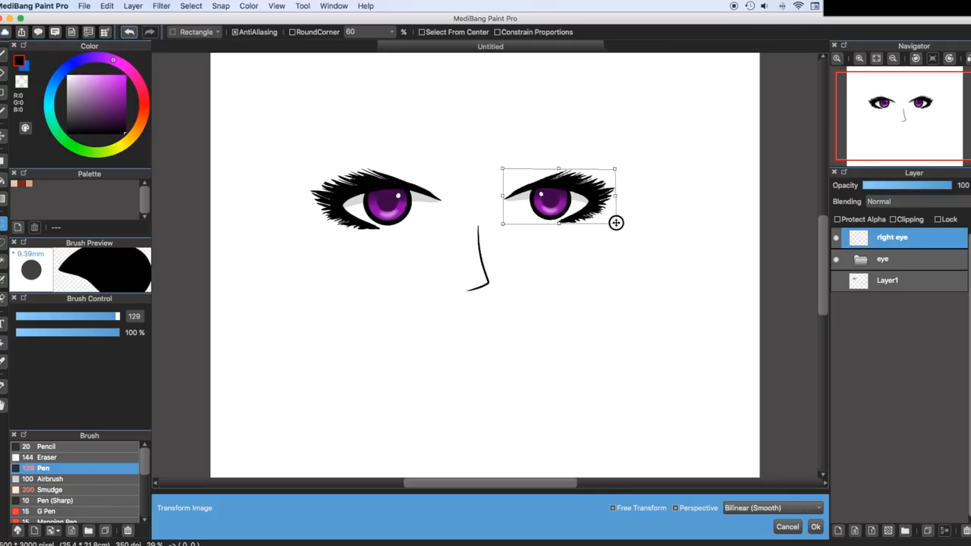
# Enlarge then shrink the right eye back to matching size, narrow it slightly, and apply
pyautogui.moveTo(616, 222); pyautogui.dragTo(673, 291)
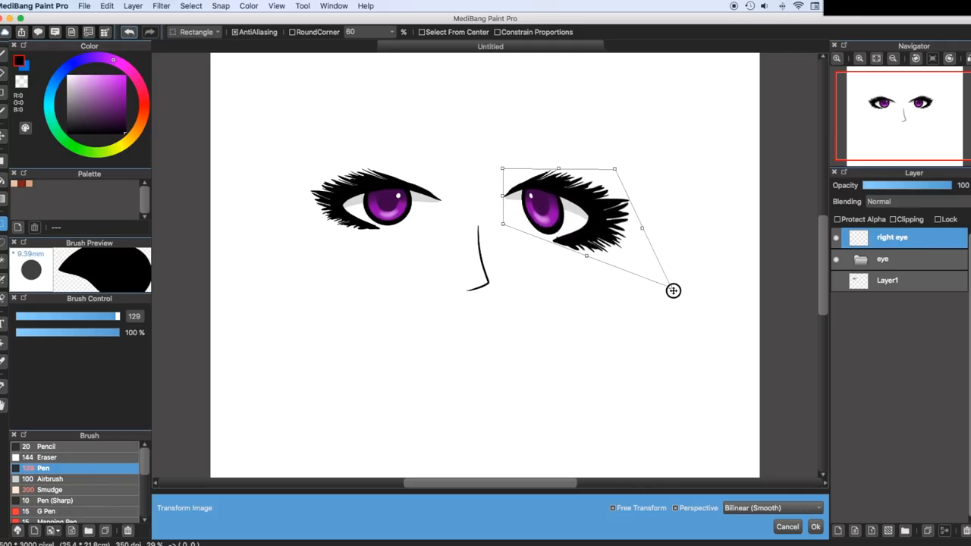
pyautogui.moveTo(674, 291); pyautogui.dragTo(619, 230)
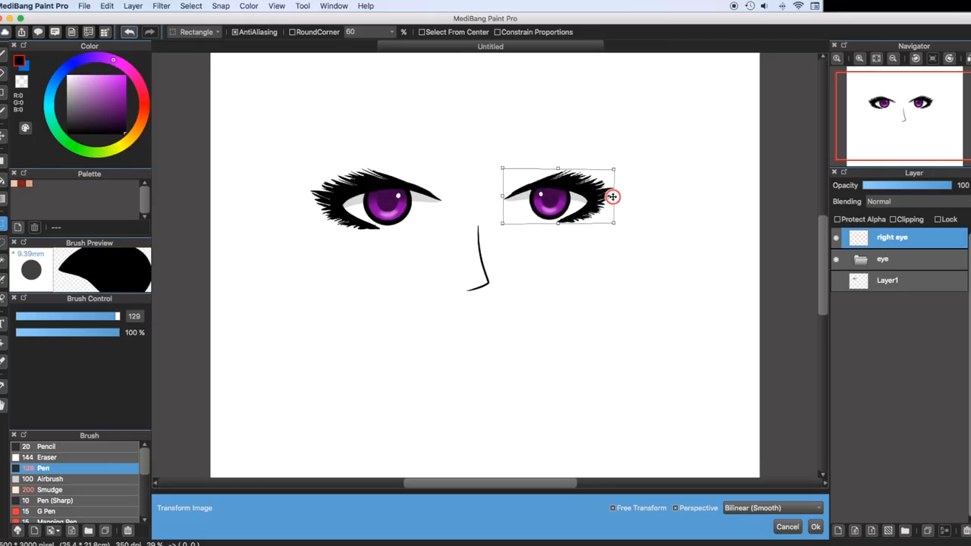
pyautogui.moveTo(613, 197); pyautogui.dragTo(595, 205)
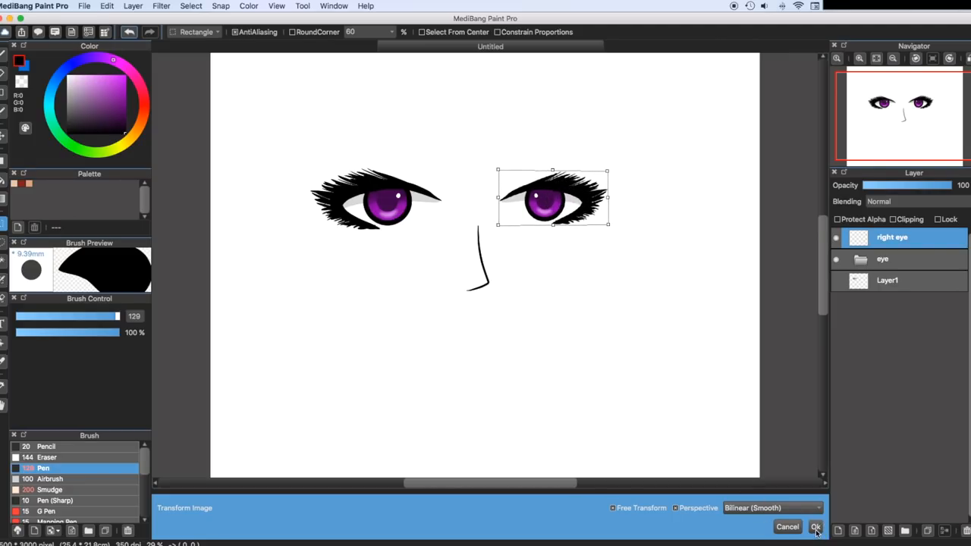
pyautogui.click(816, 526)
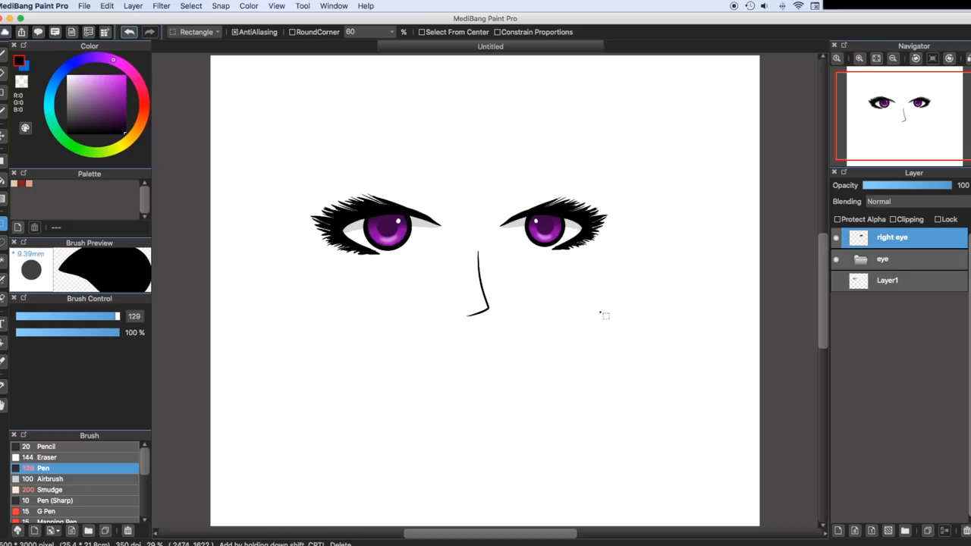
pyautogui.moveTo(606, 317)
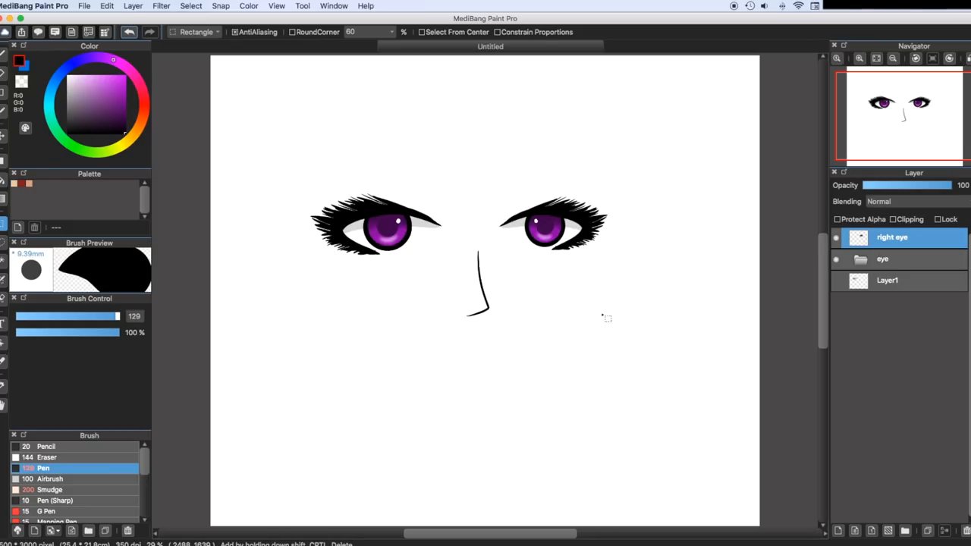
# Enter Transform mode on the right eye layer again via the Select menu
pyautogui.click(191, 6)
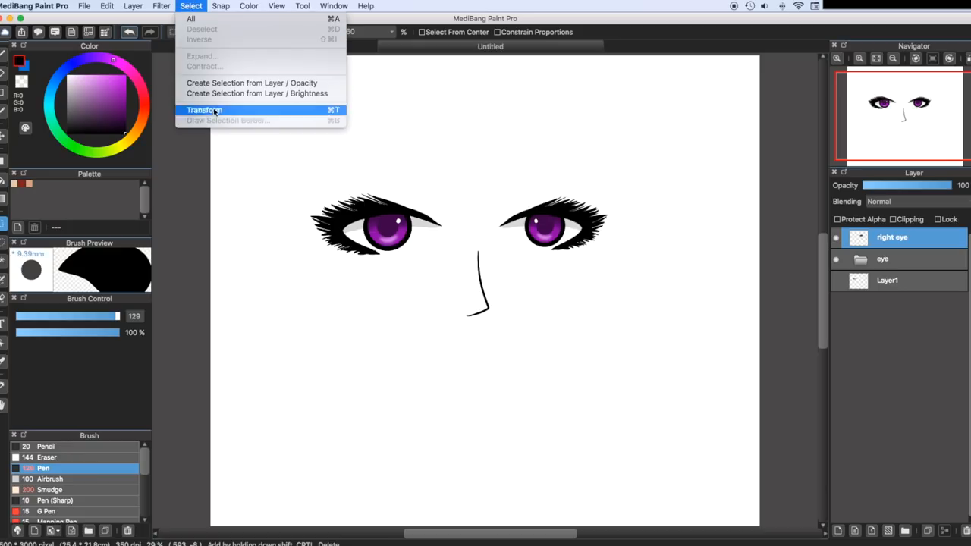
pyautogui.click(203, 109)
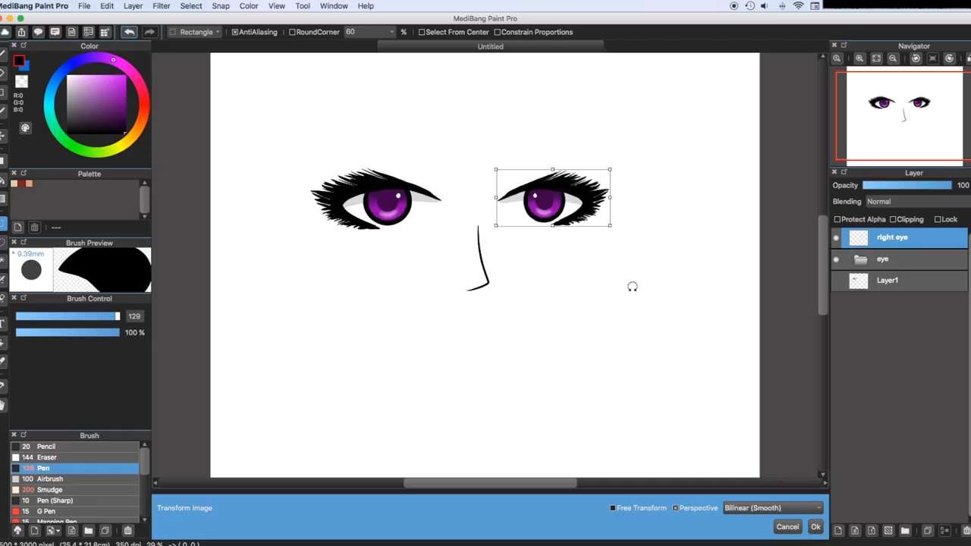
pyautogui.moveTo(628, 256)
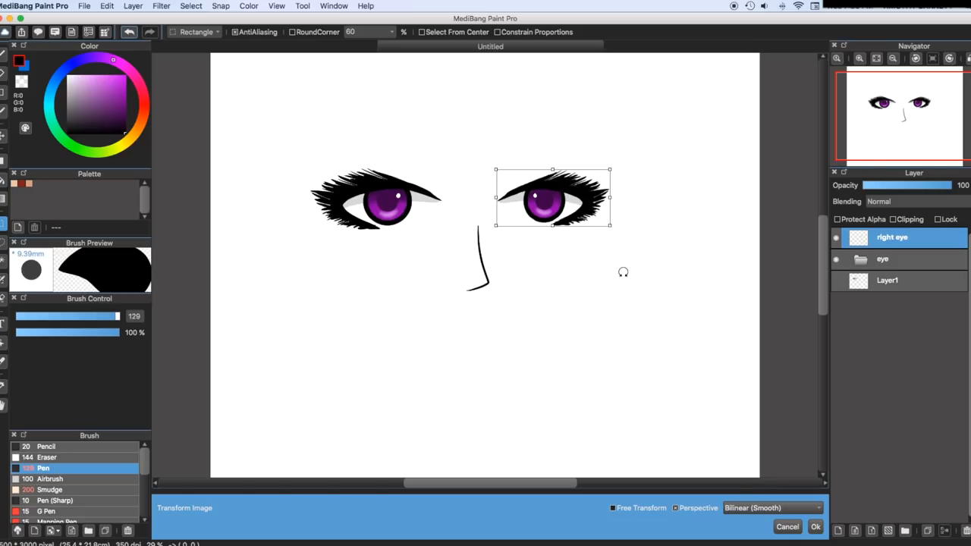
pyautogui.moveTo(619, 440)
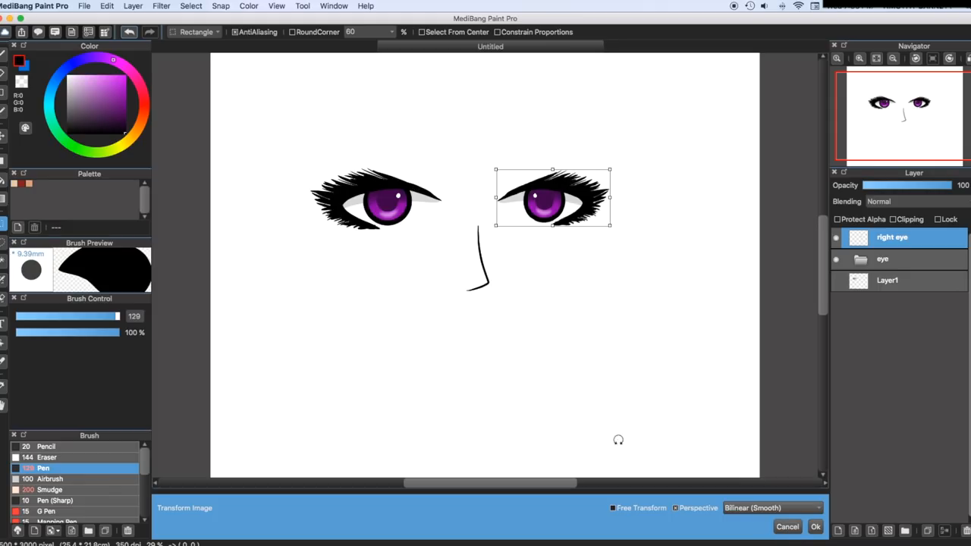